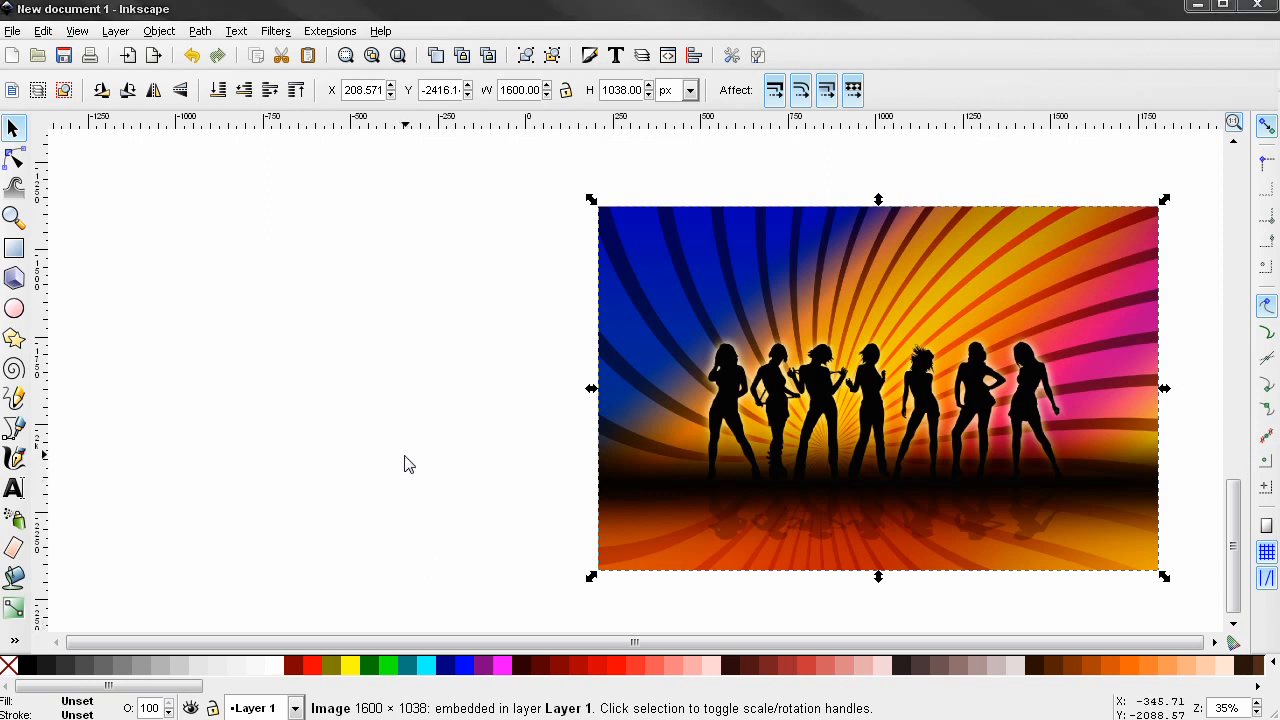
mouse_move(364, 344)
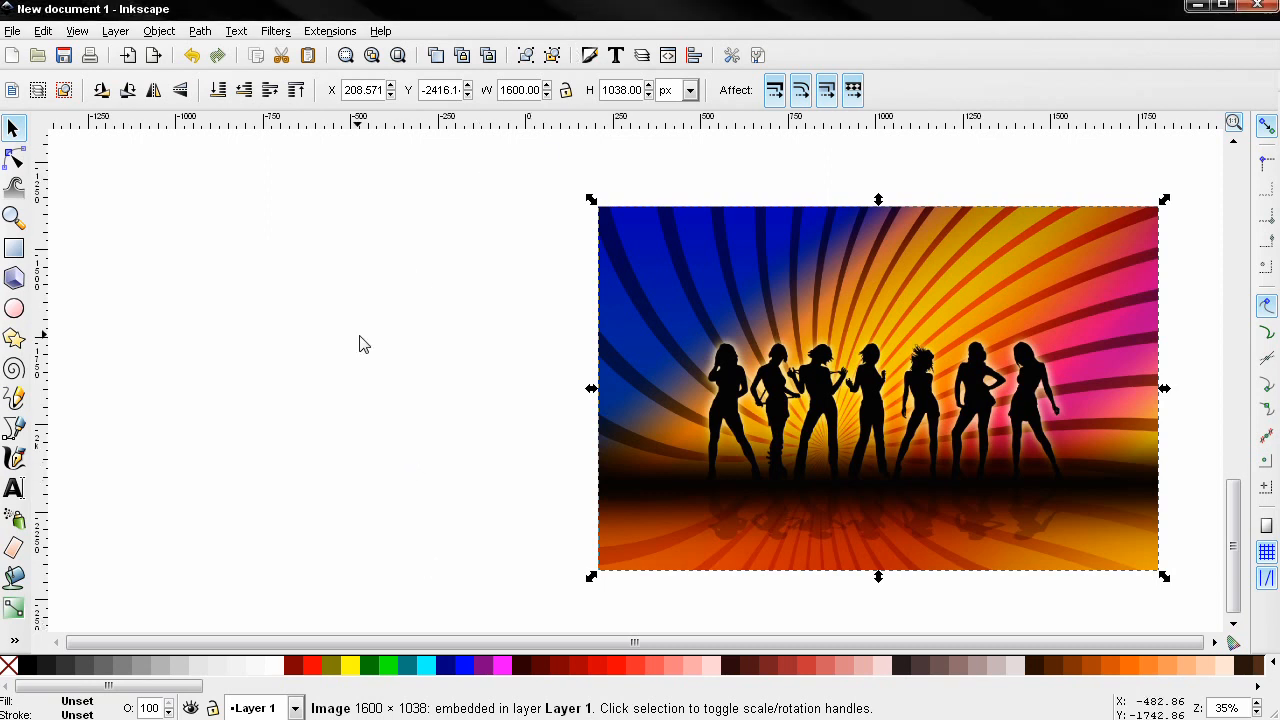
mouse_move(540, 388)
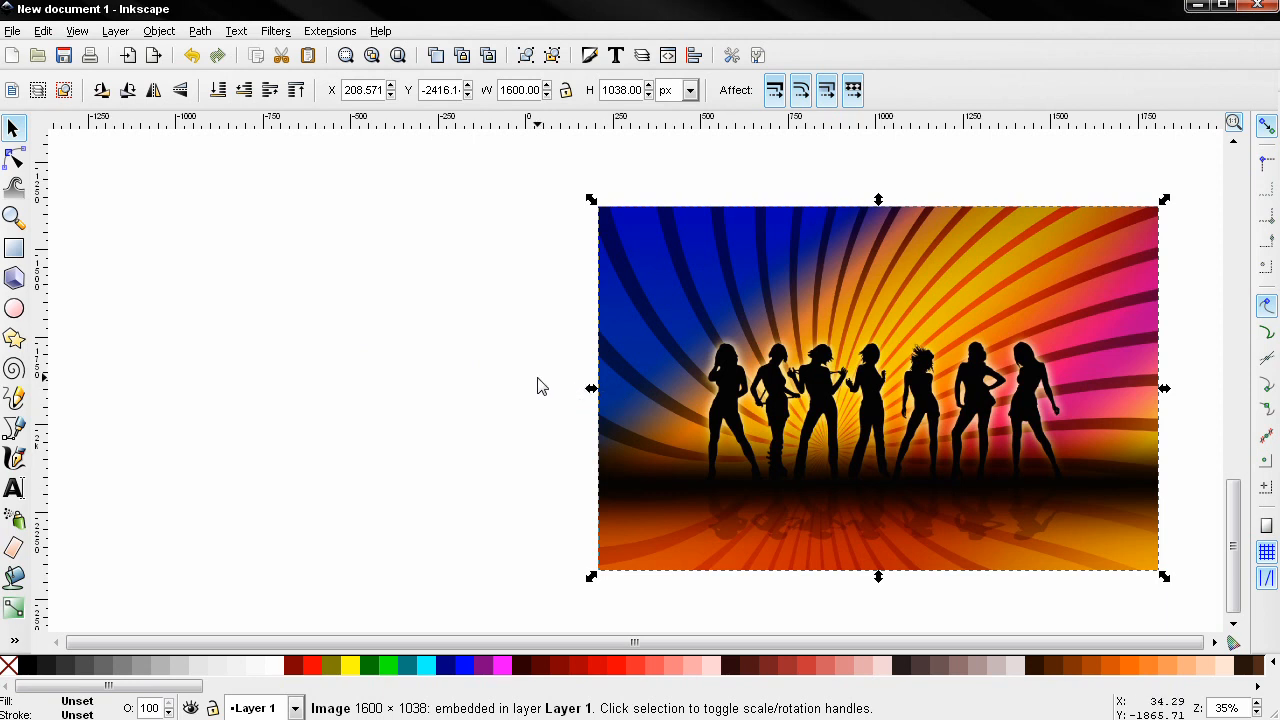
Step: Reach the File menu to import another image beside the dancers picture
left_click(540, 386)
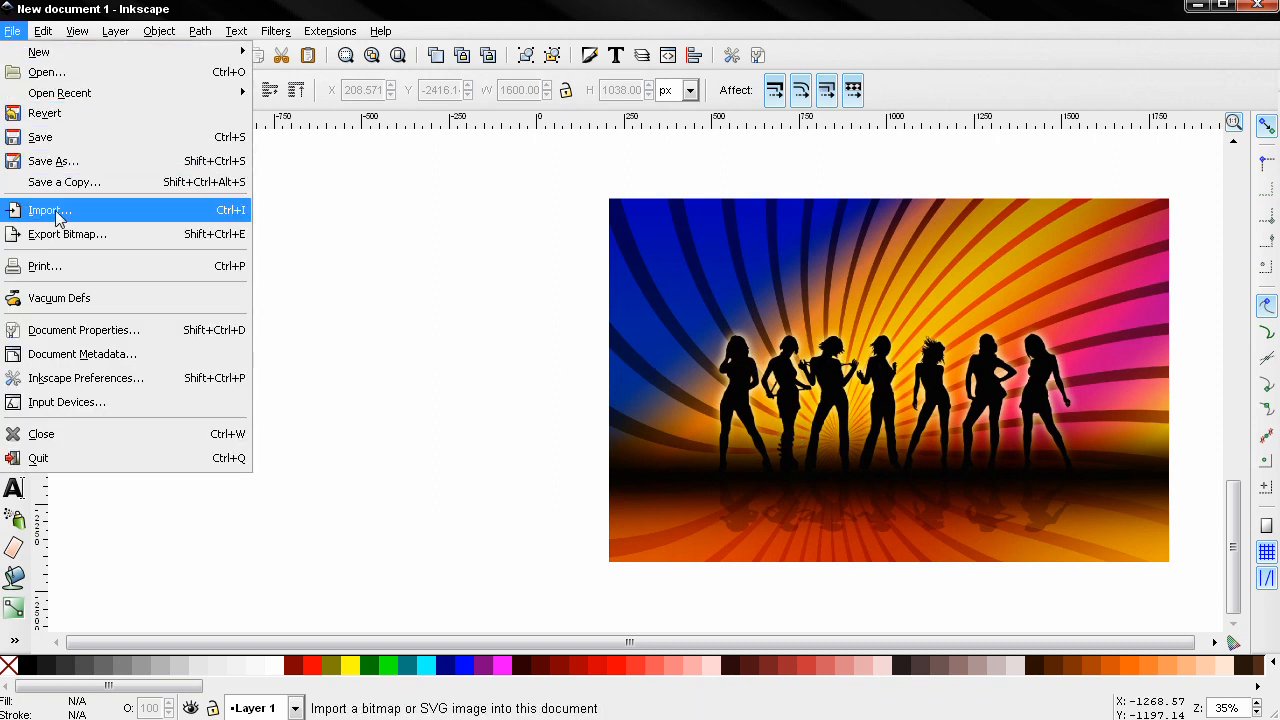
Step: Write 'TEXT' in Rockwell Extra Bold left of the image and scale it up to the image height
left_click(418, 348)
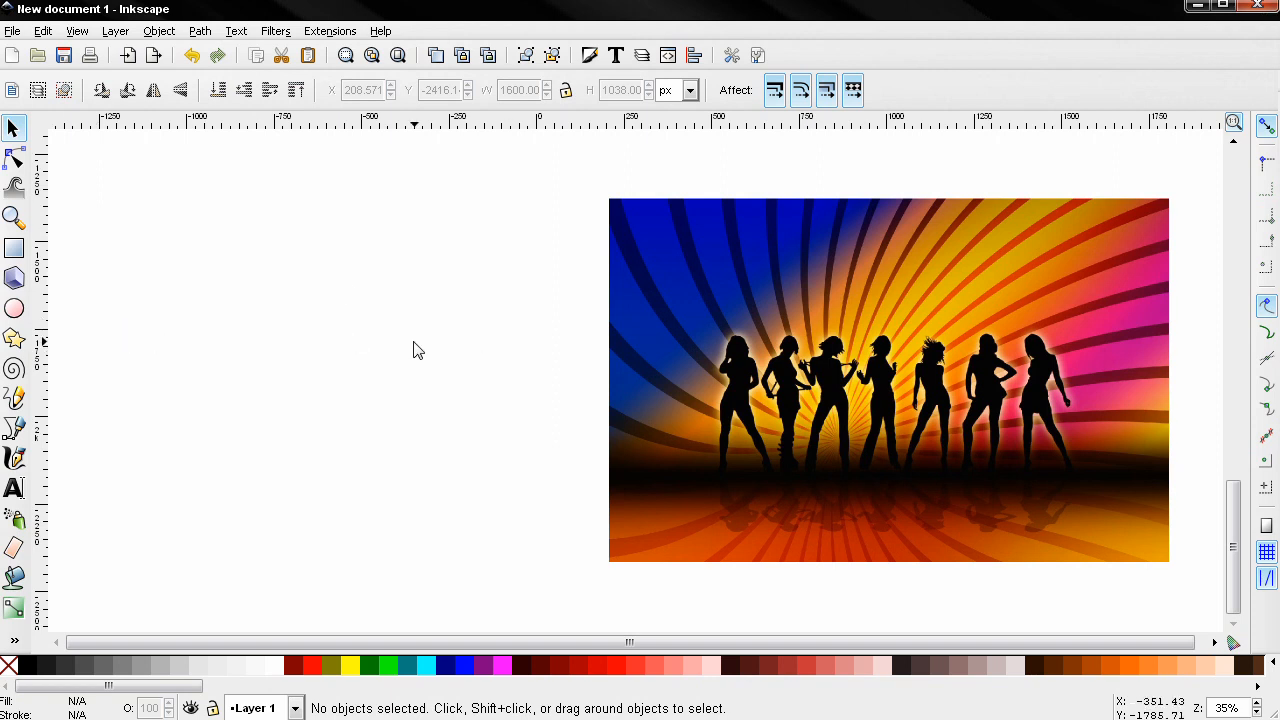
mouse_move(128, 478)
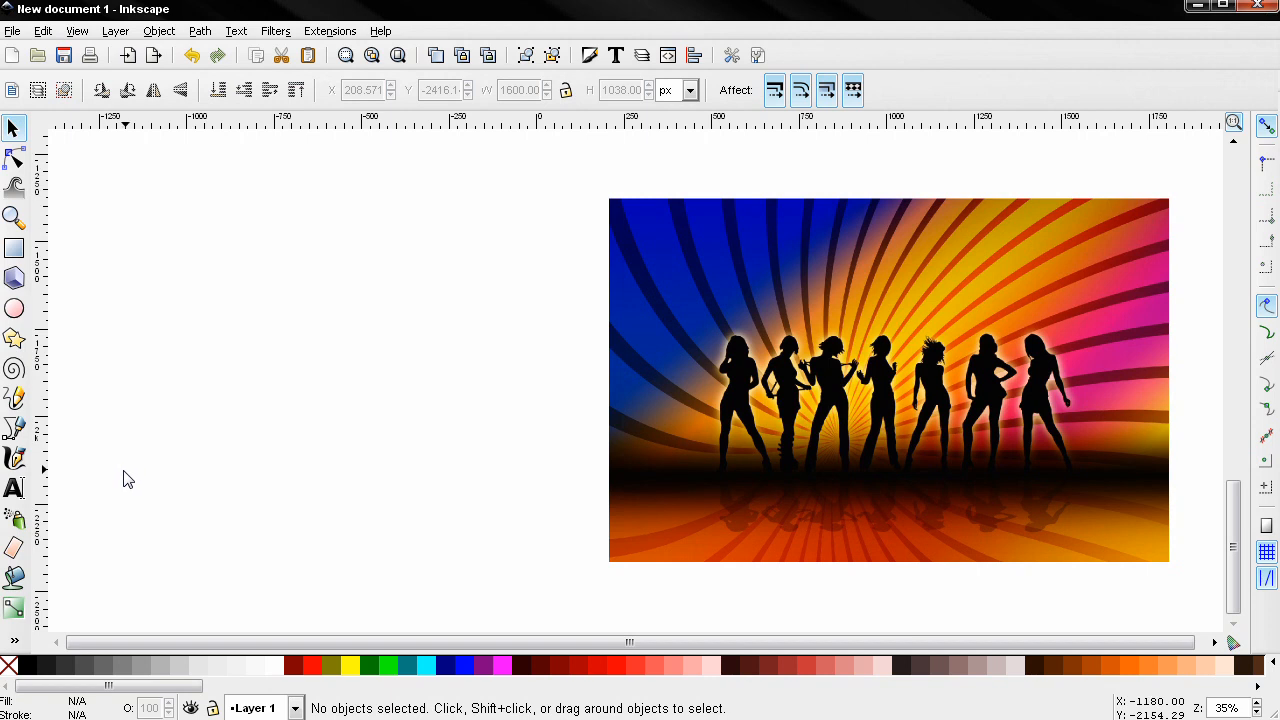
left_click(14, 488)
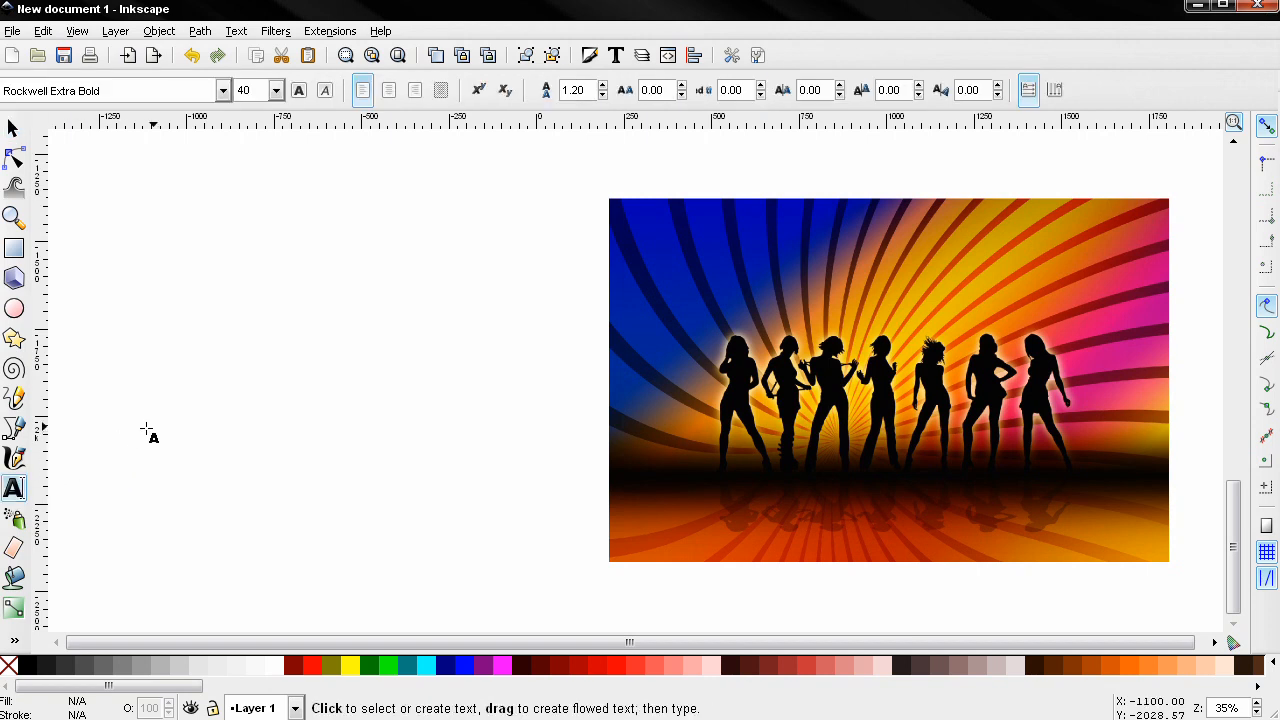
left_click(168, 404)
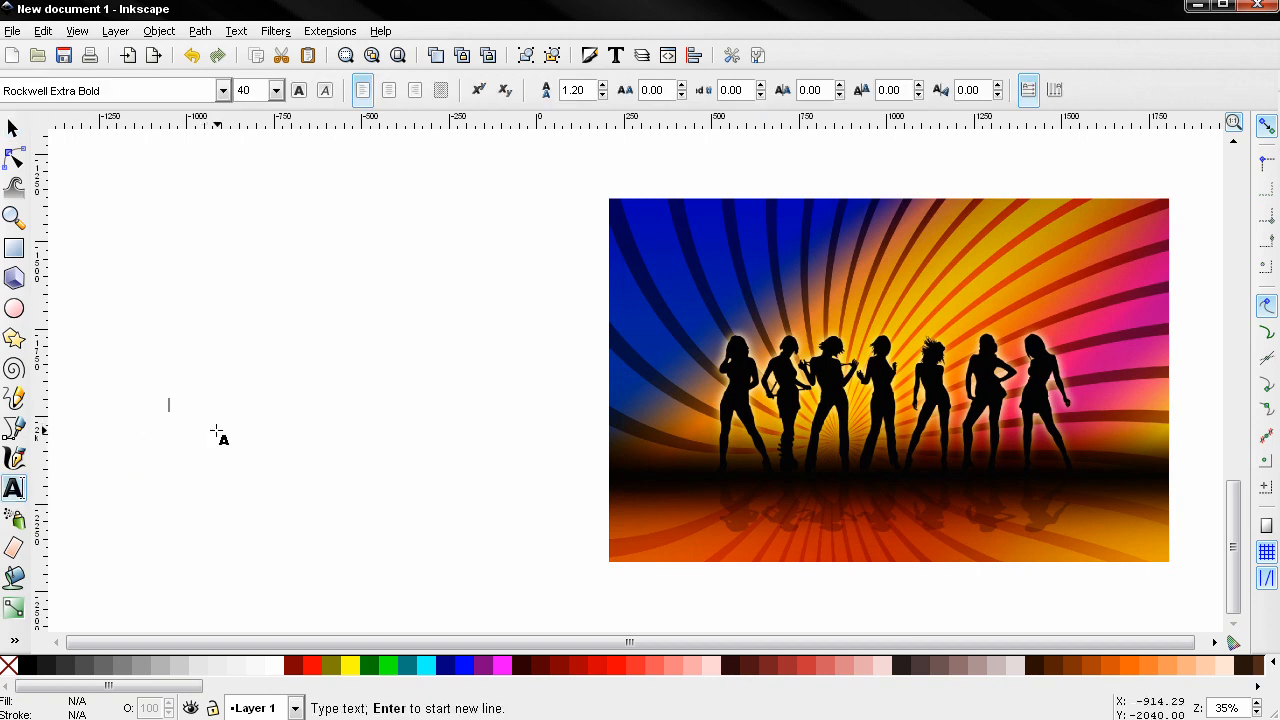
type("TEX")
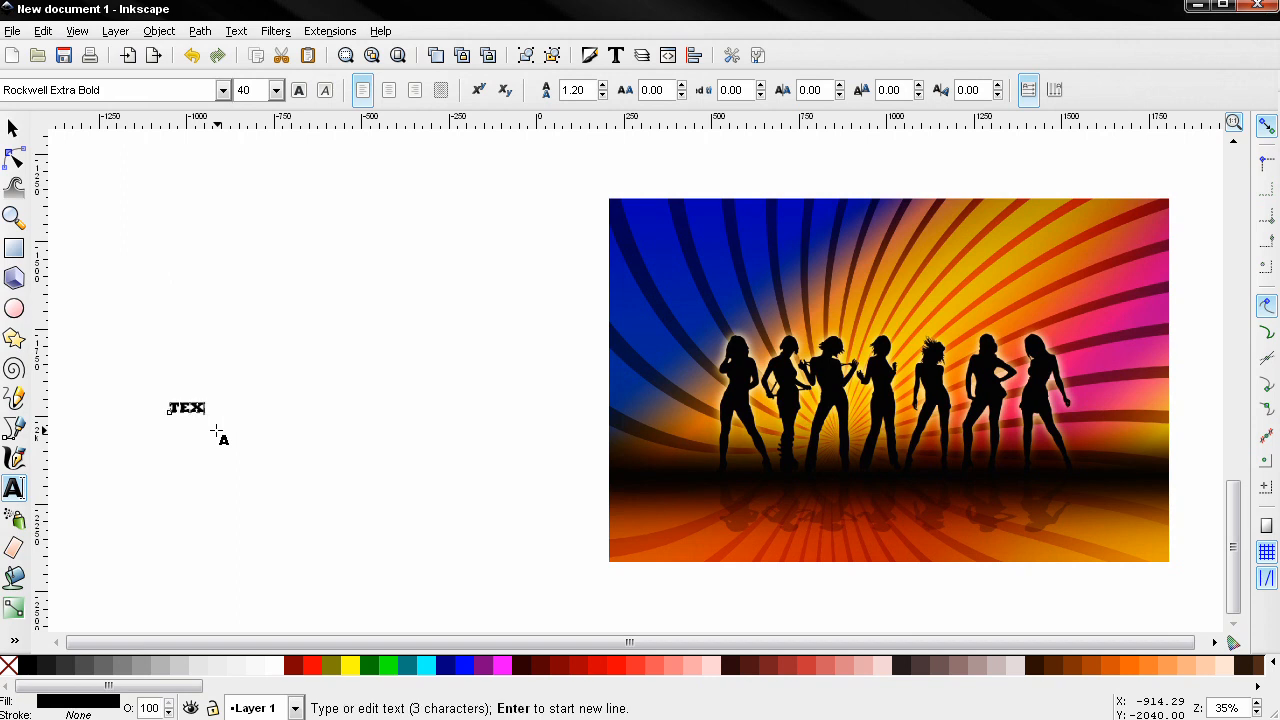
type("T")
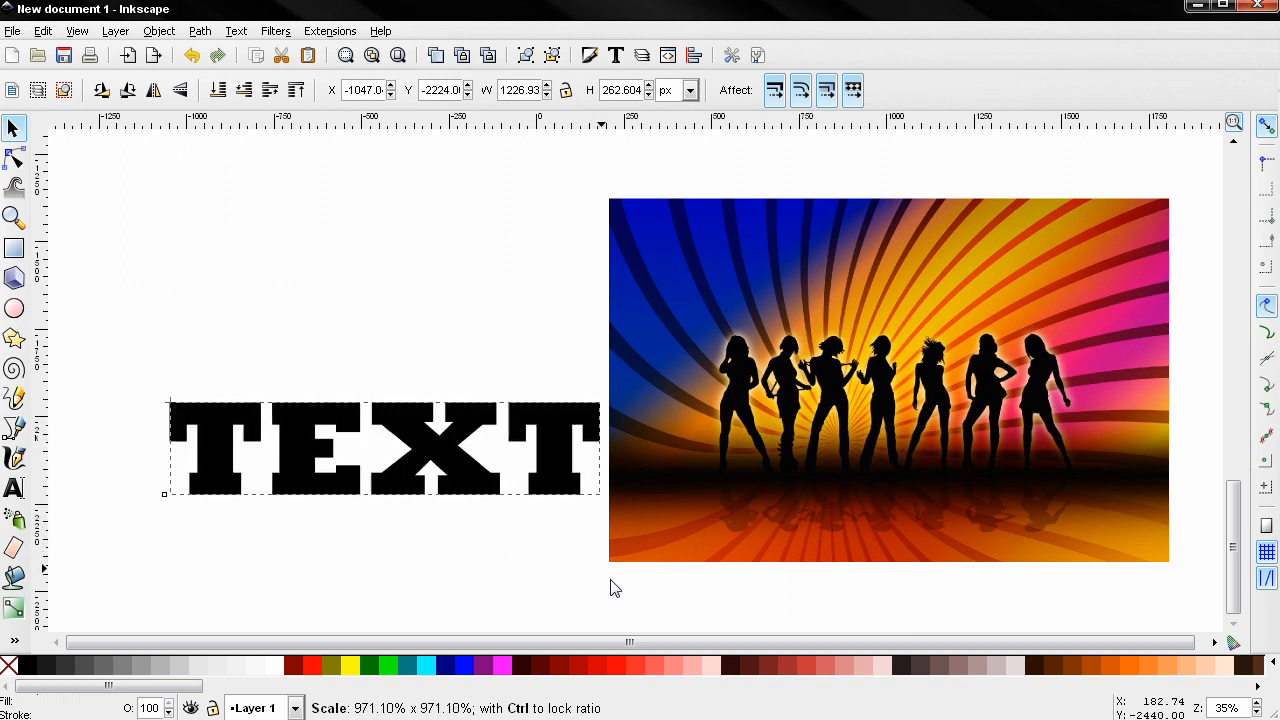
left_click(456, 470)
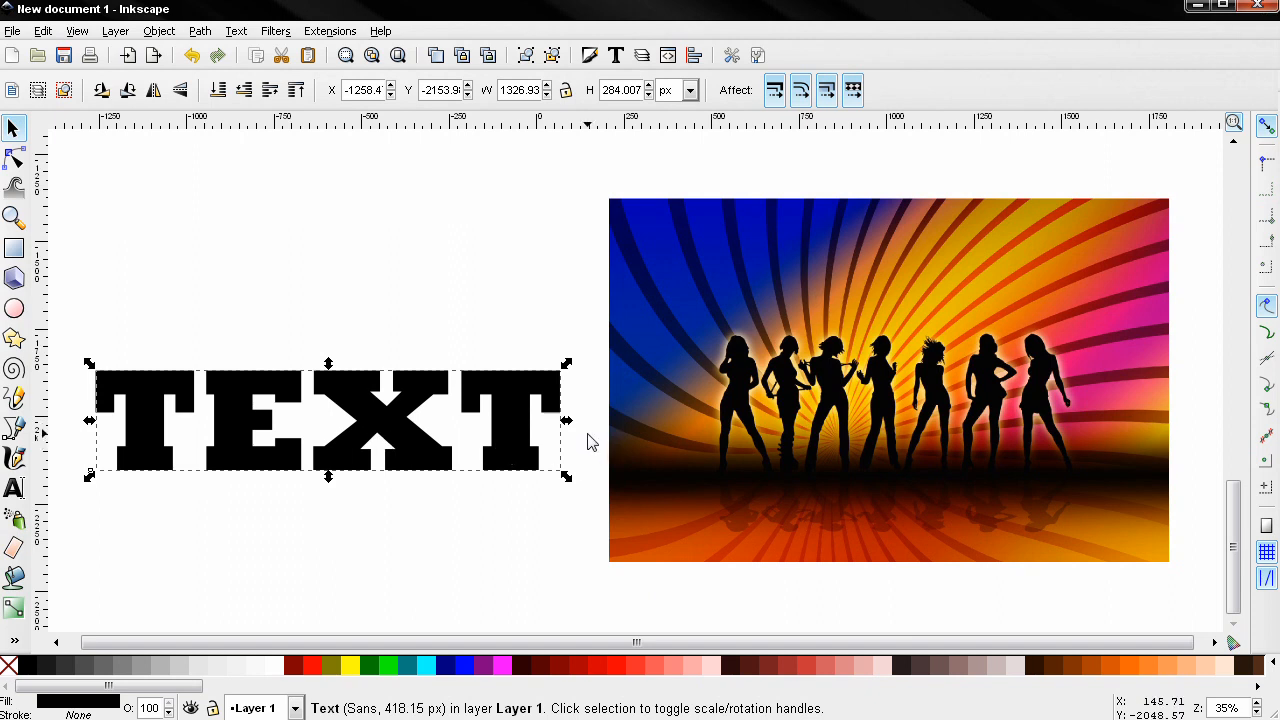
mouse_move(584, 448)
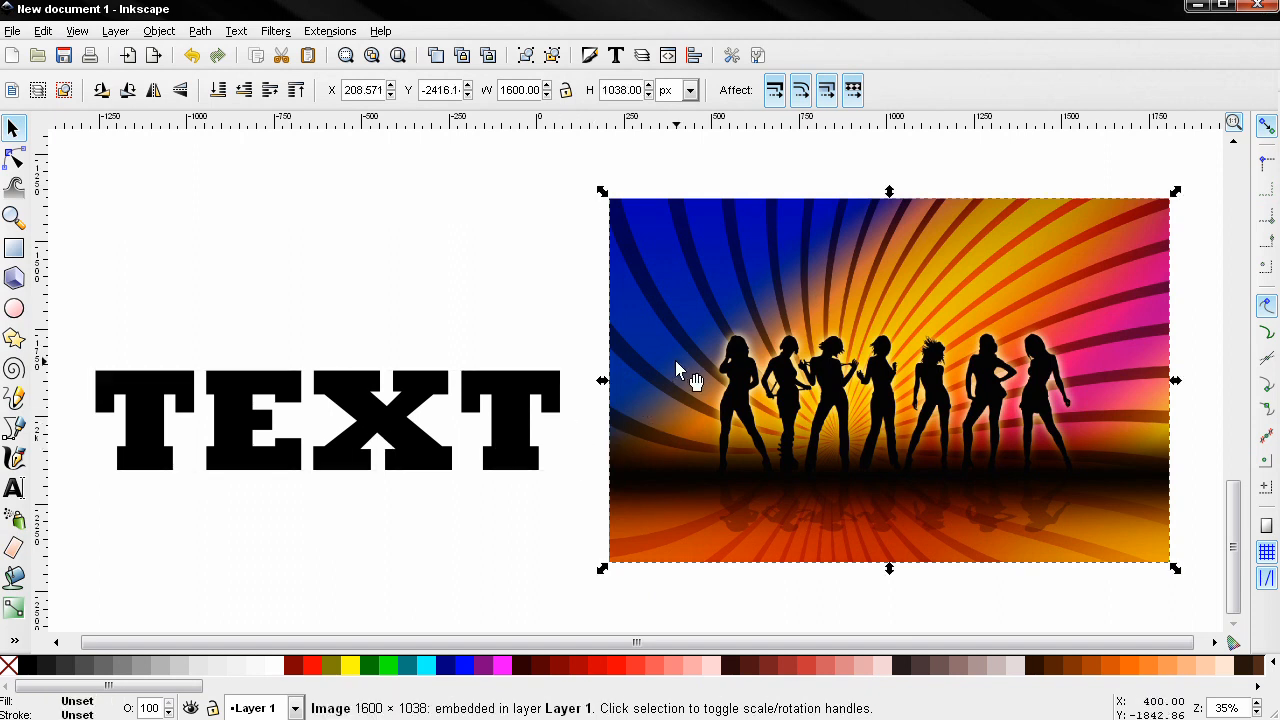
Step: Reach the Object menu to convert the dancers image into a pattern
left_click(160, 30)
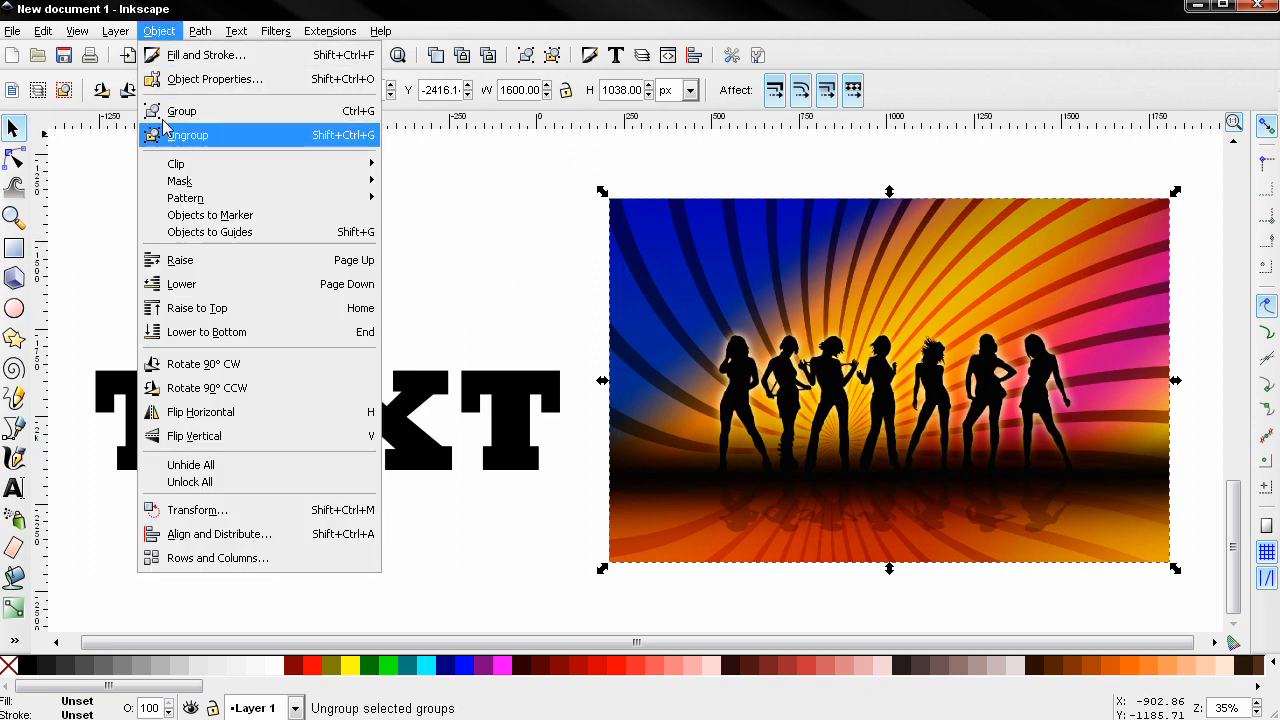
mouse_move(184, 198)
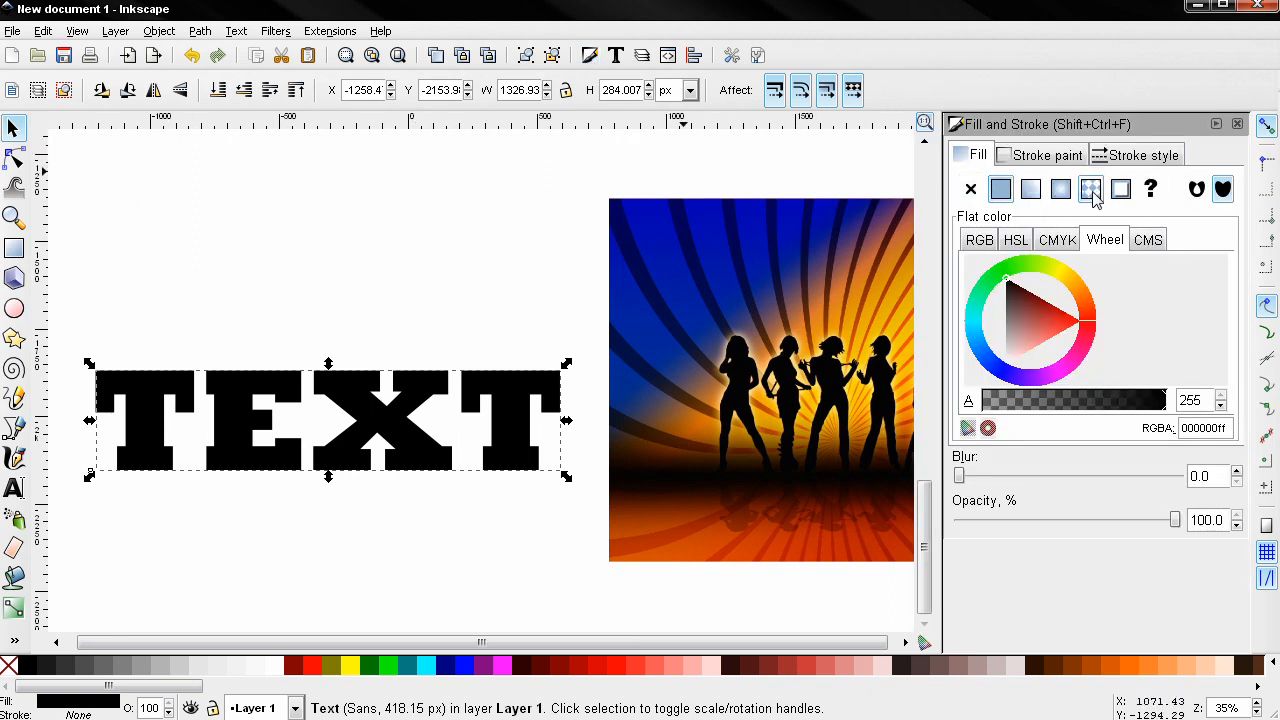
Step: Fill the word TEXT with the pattern3000 dancers pattern and deselect to view it
left_click(1092, 188)
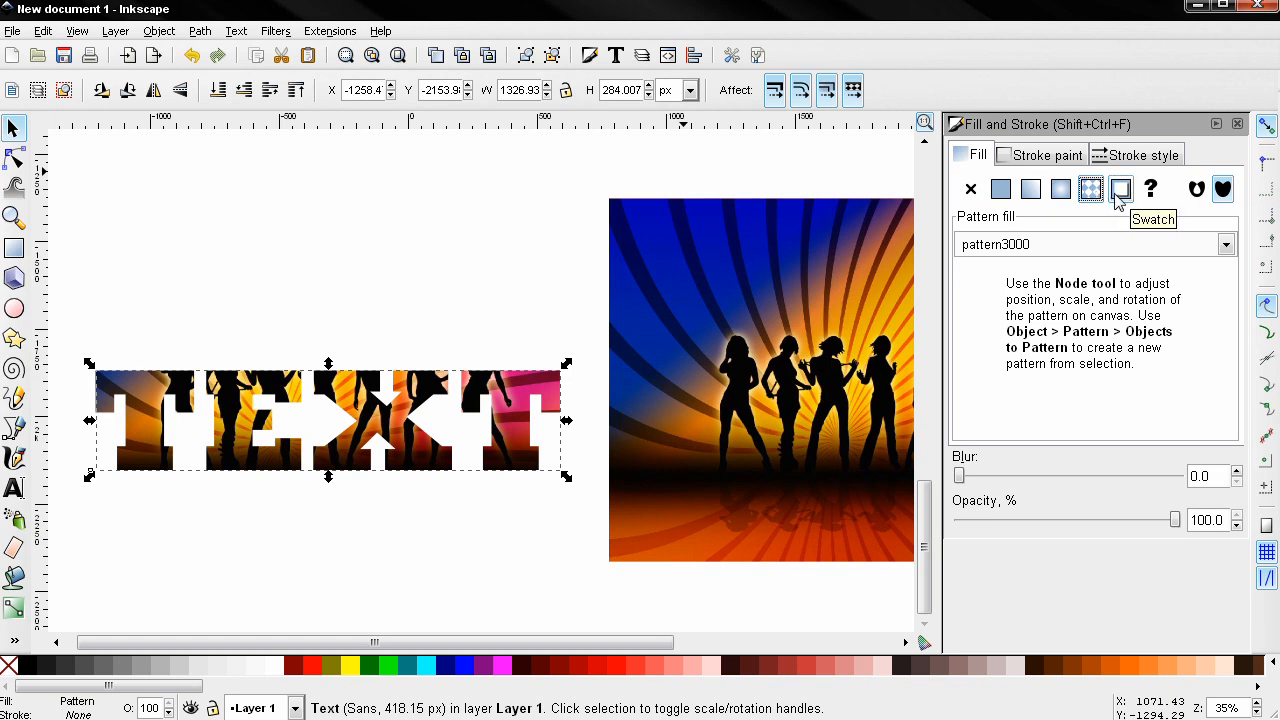
mouse_move(1064, 212)
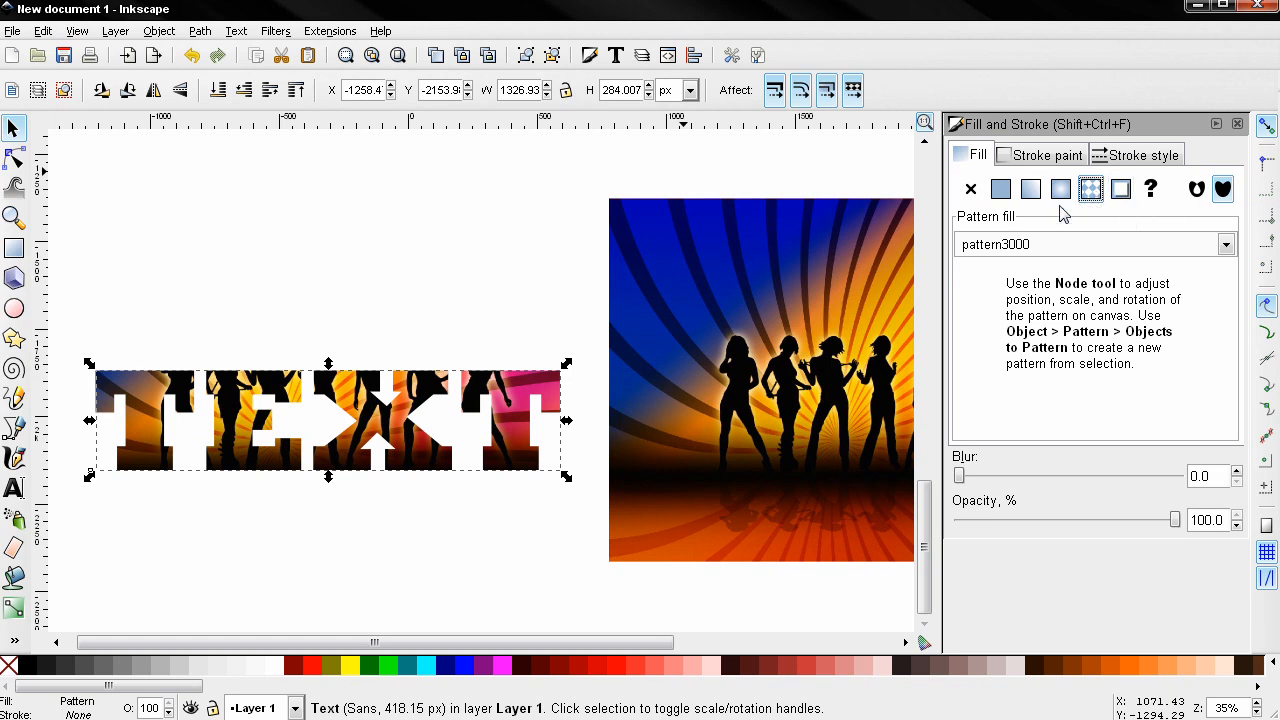
mouse_move(416, 430)
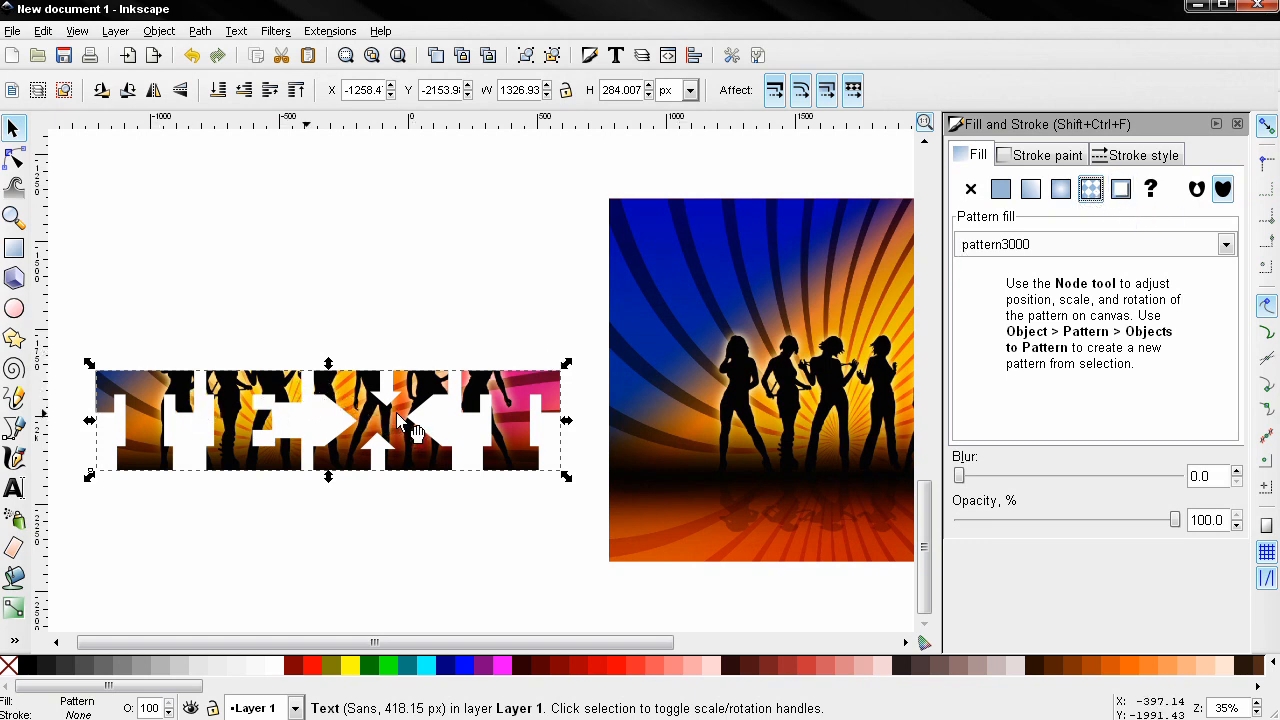
mouse_move(560, 410)
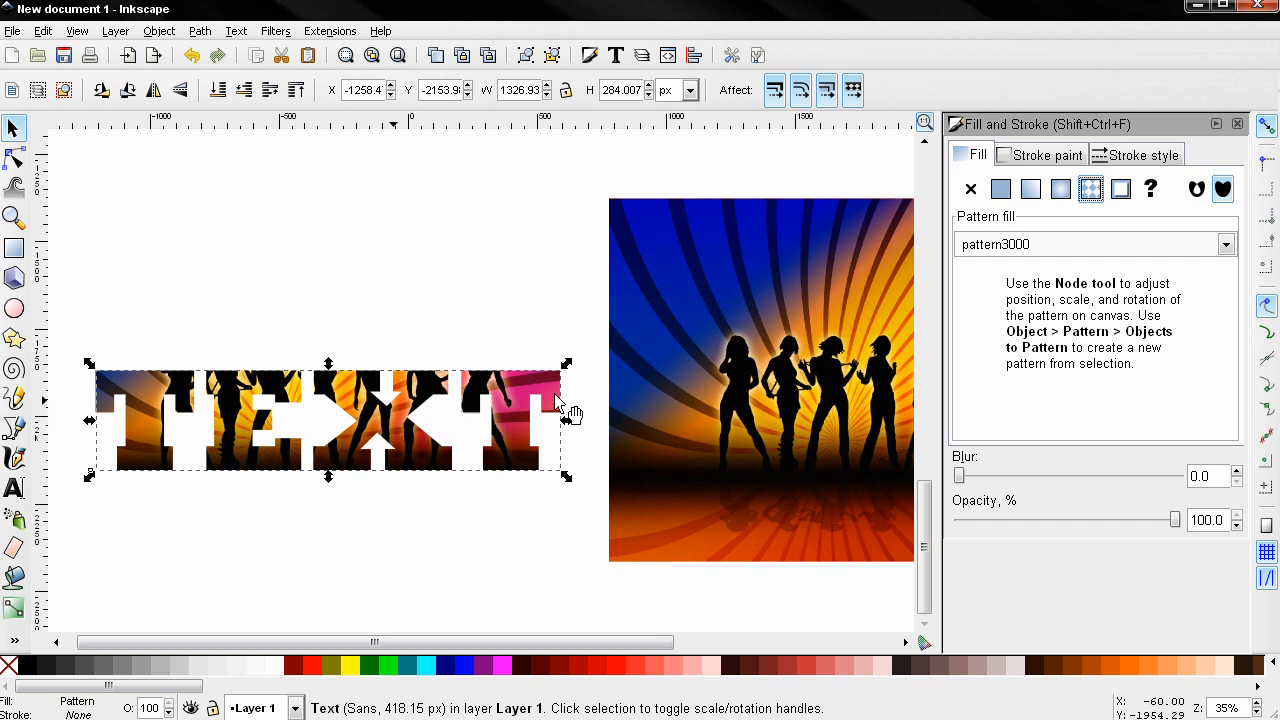
left_click(1224, 244)
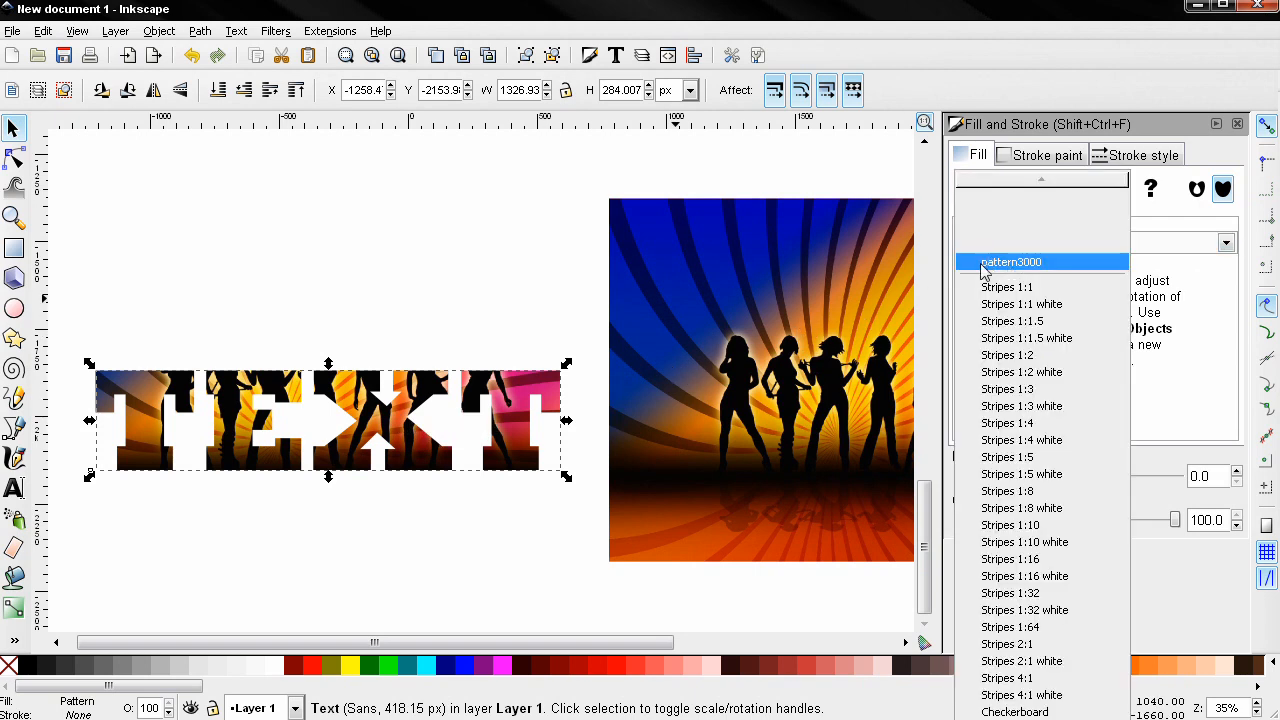
left_click(1012, 260)
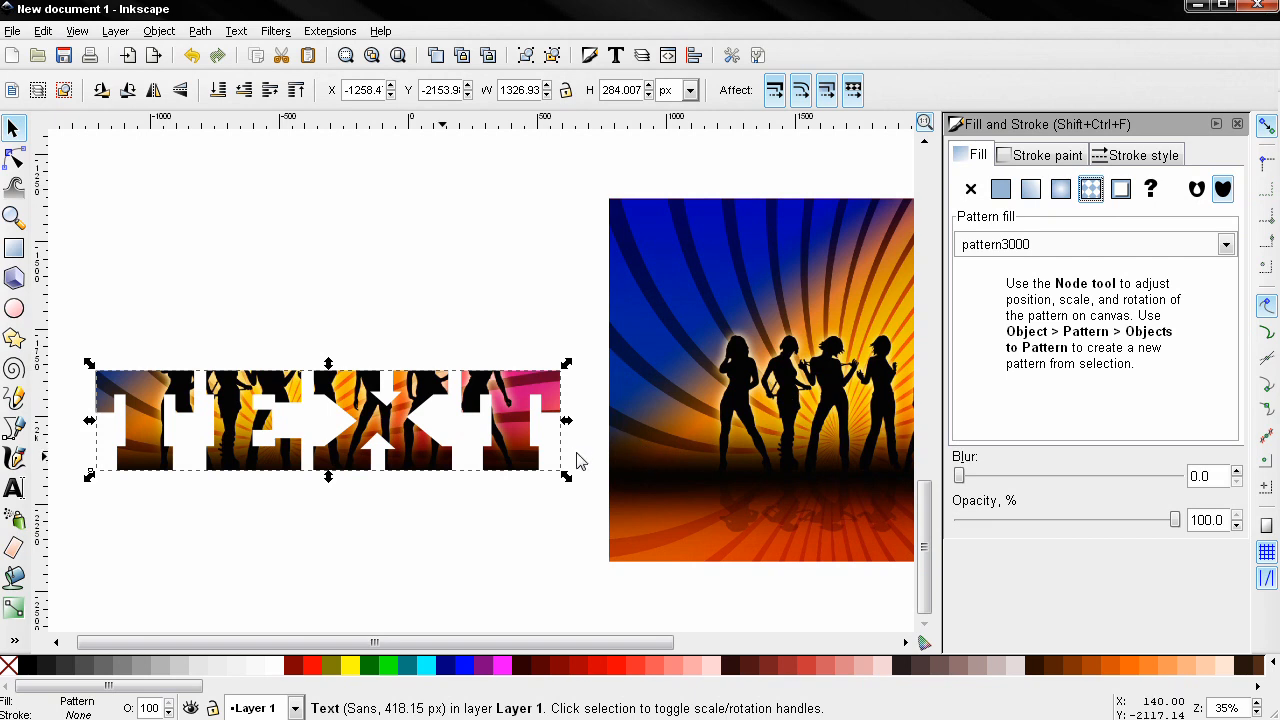
mouse_move(544, 420)
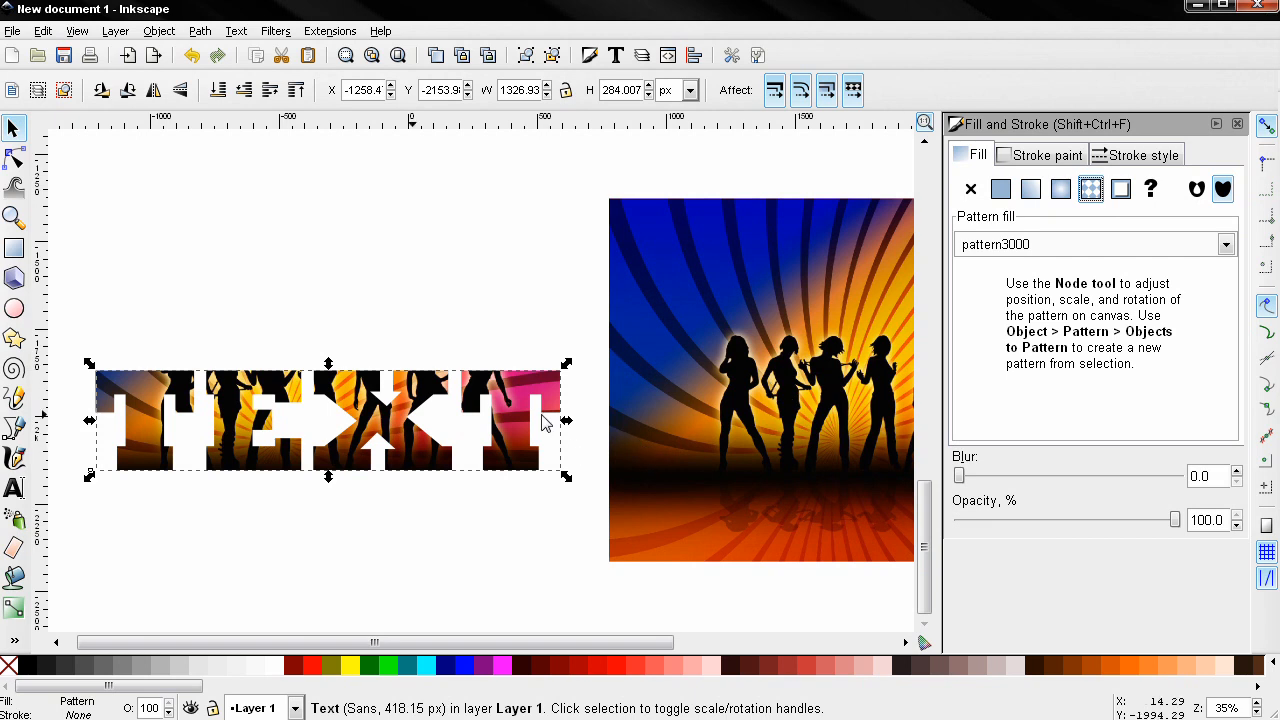
left_click(498, 348)
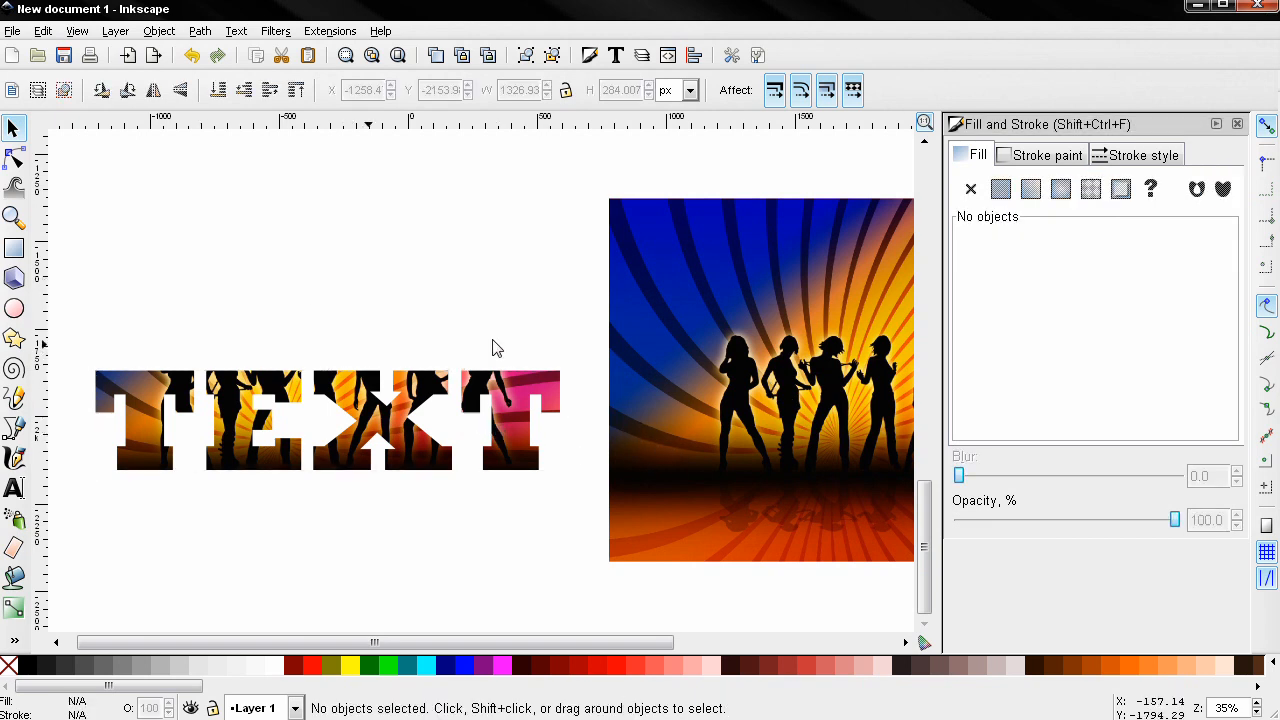
Step: With the Node tool, move and enlarge the dancers pattern so silhouettes fill each letter
left_click(1236, 124)
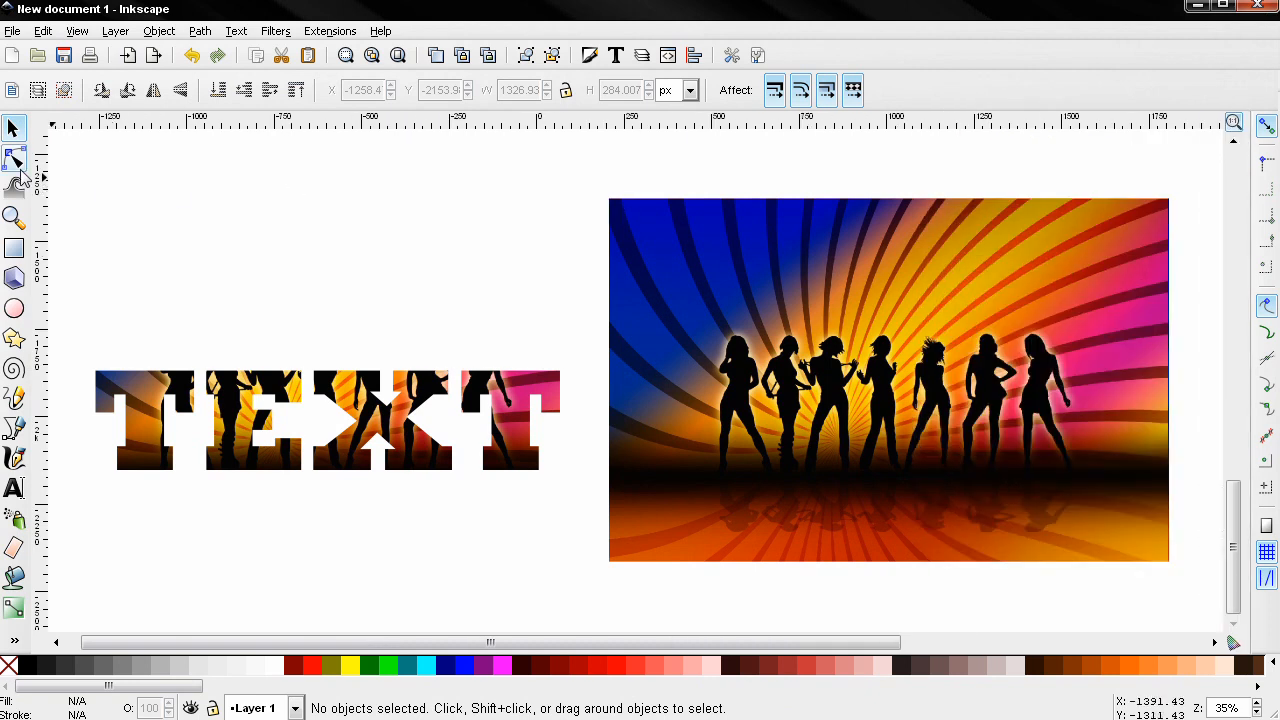
left_click(16, 160)
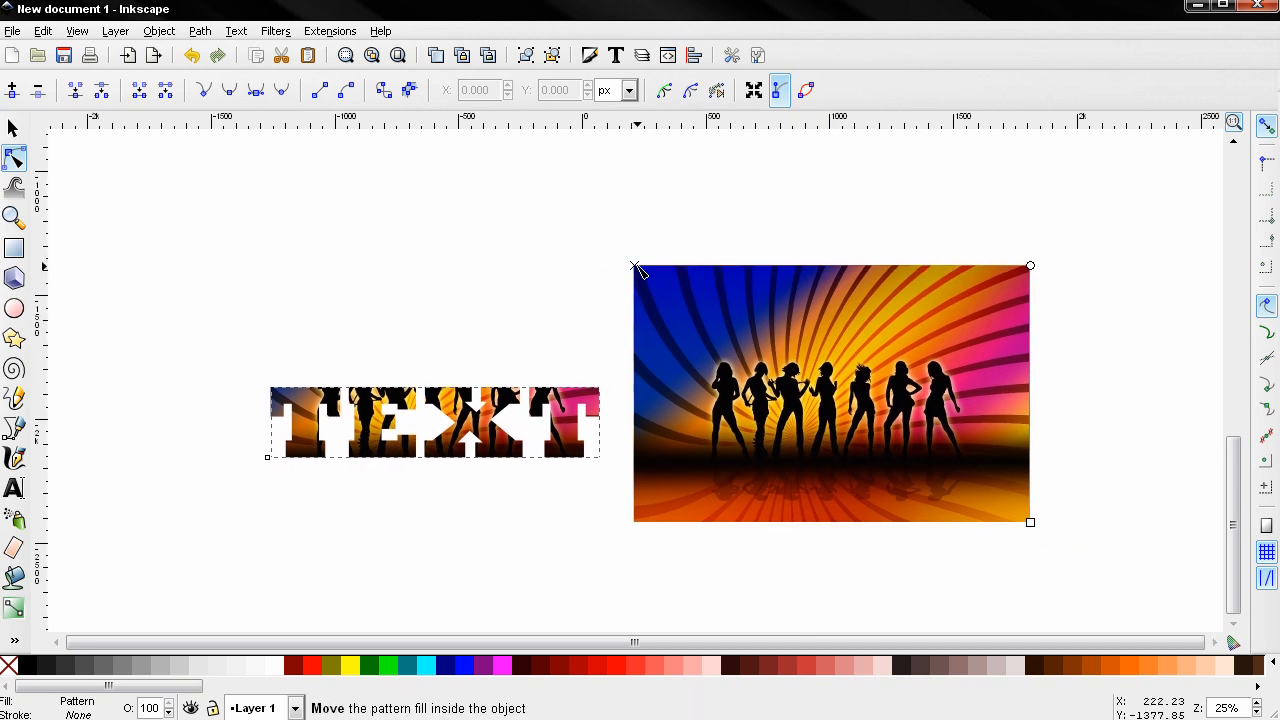
mouse_move(826, 356)
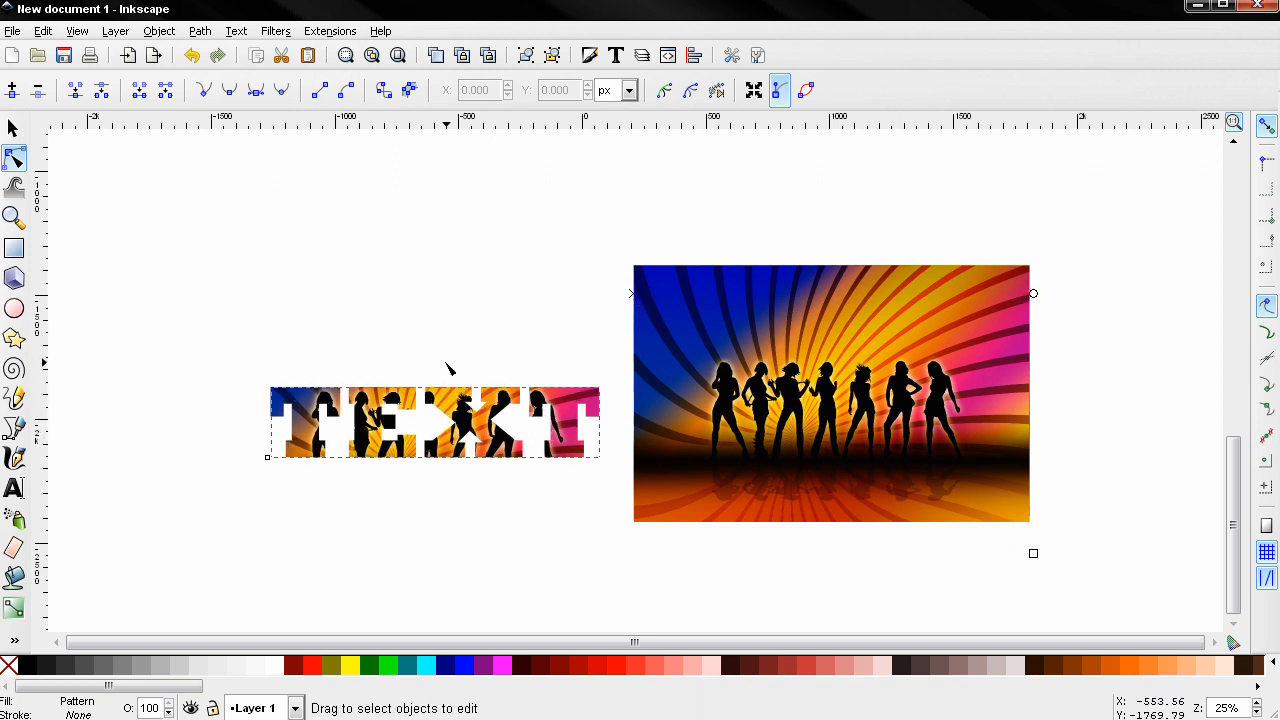
left_click(16, 216)
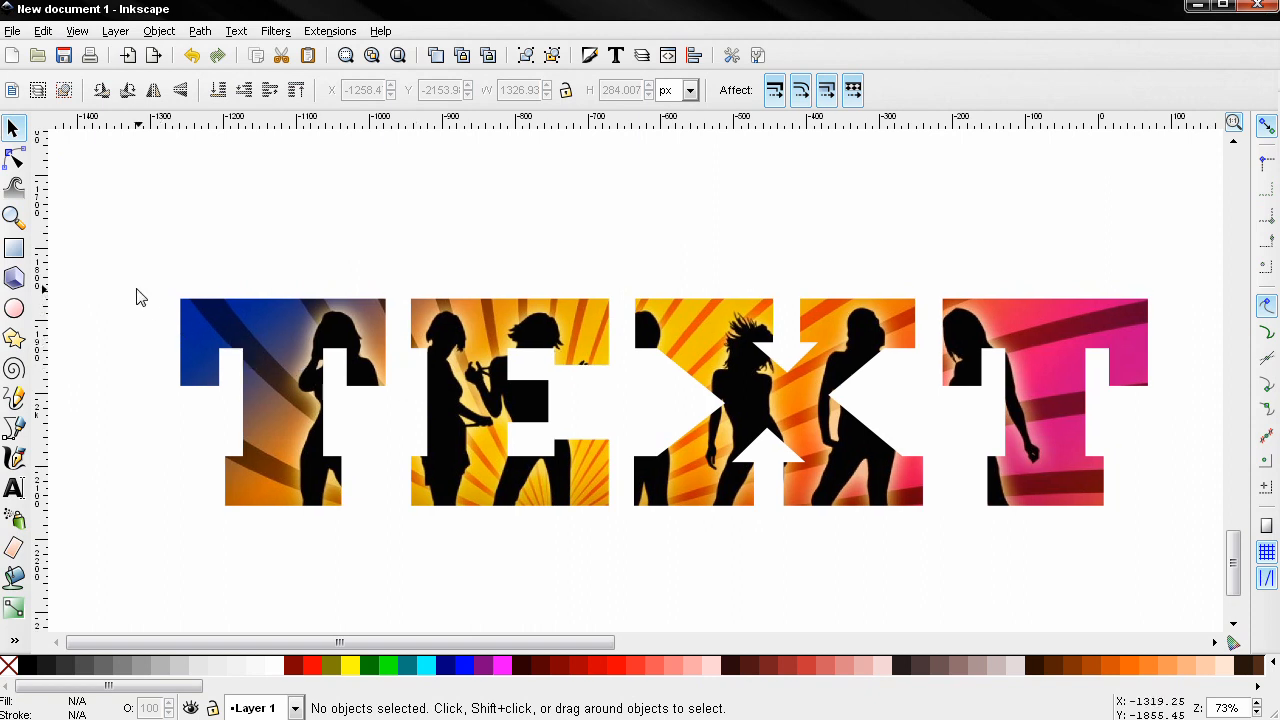
left_click(16, 218)
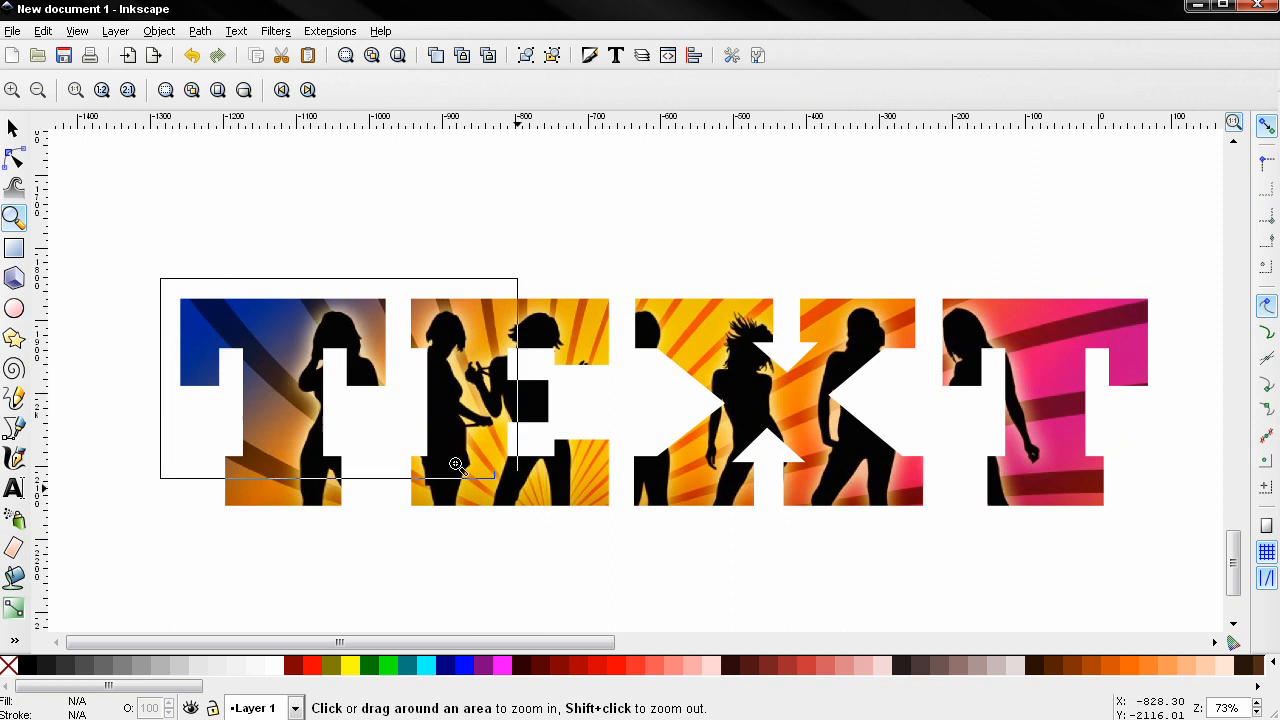
left_click(456, 468)
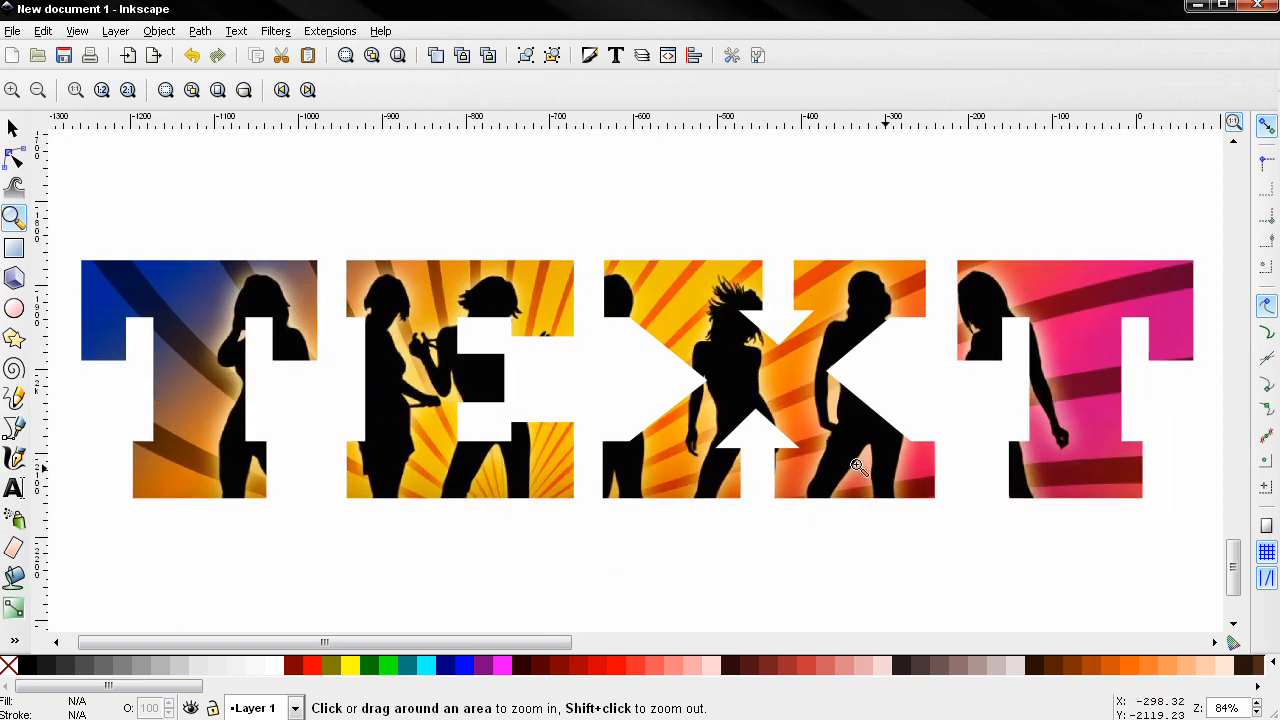
mouse_move(448, 542)
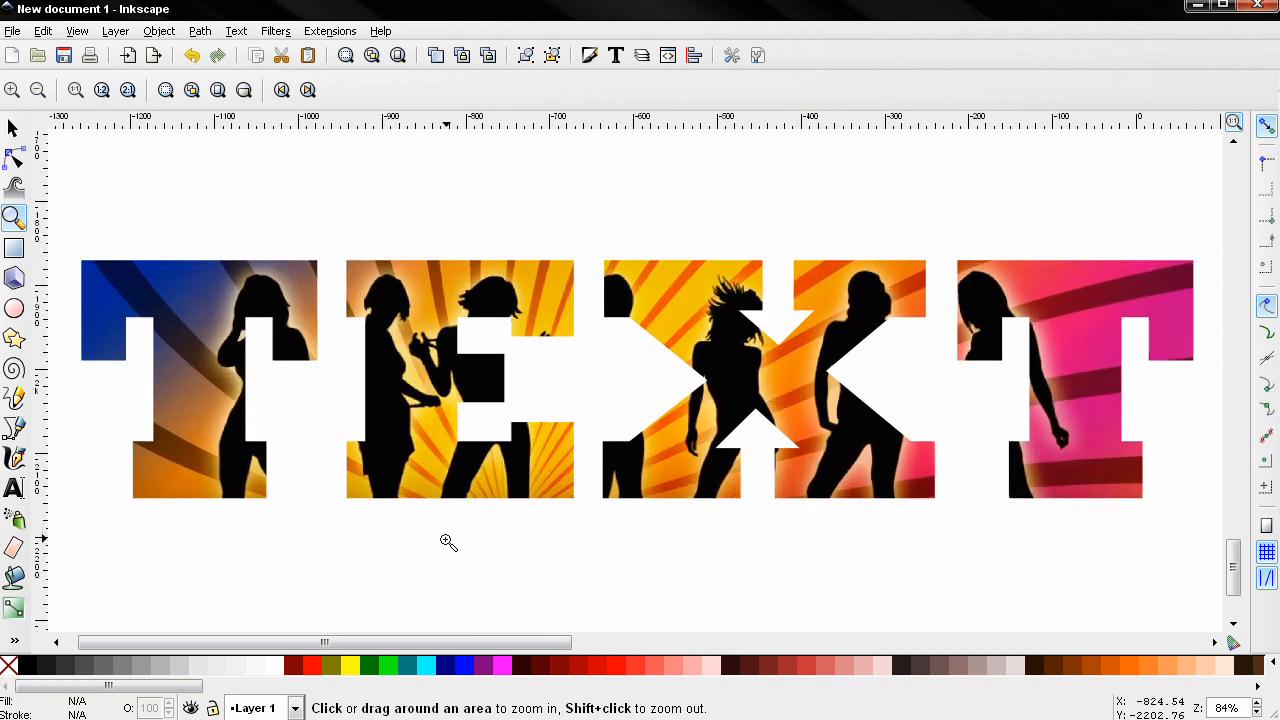